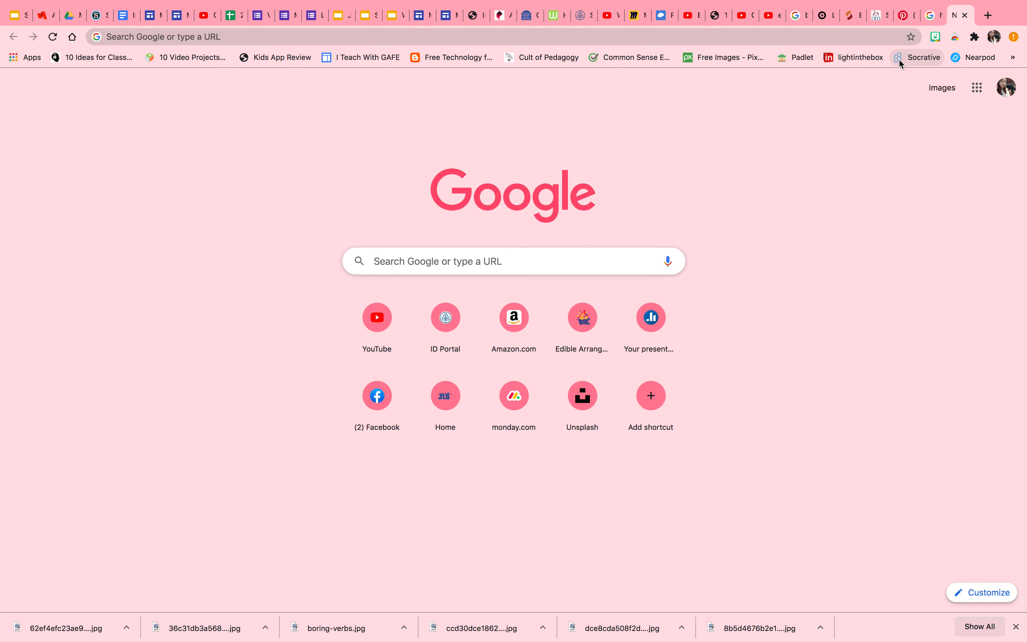
mouse_move(923, 57)
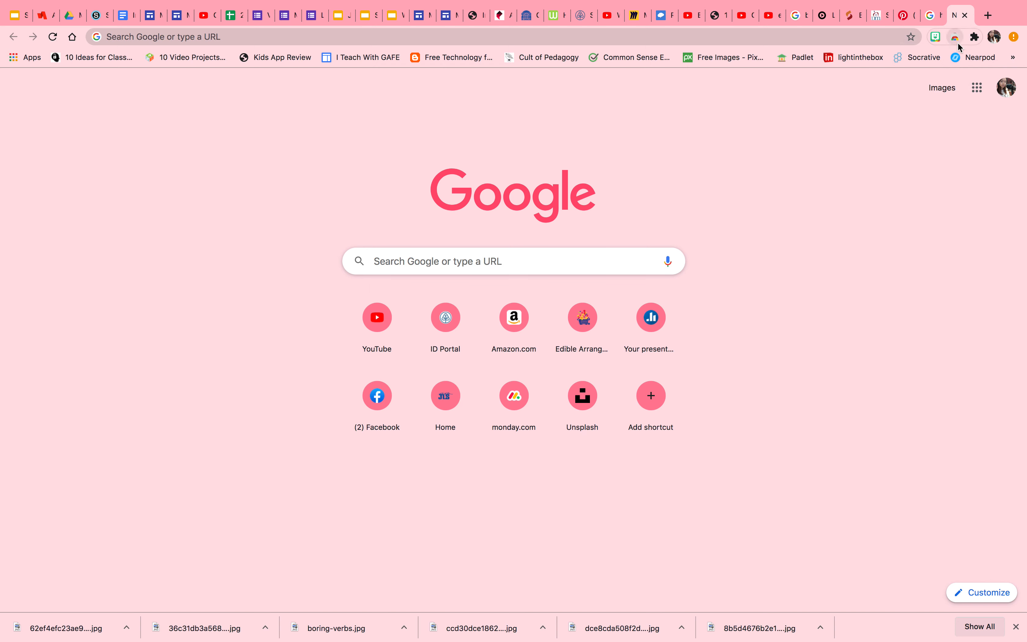
mouse_move(955, 37)
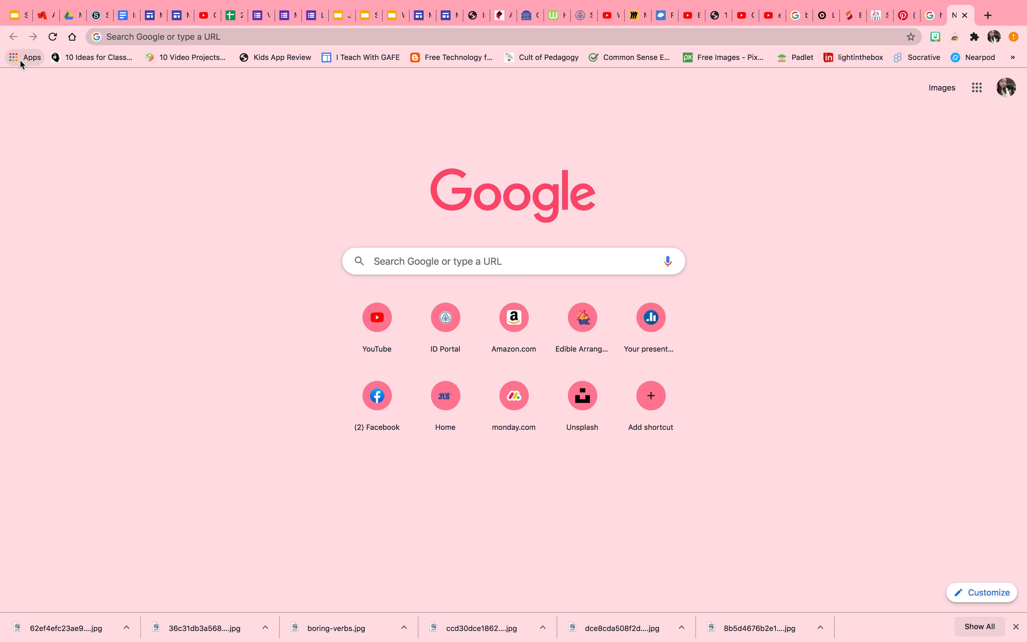
Go to chrome://apps via the Apps shortcut on the bookmarks bar
click(26, 57)
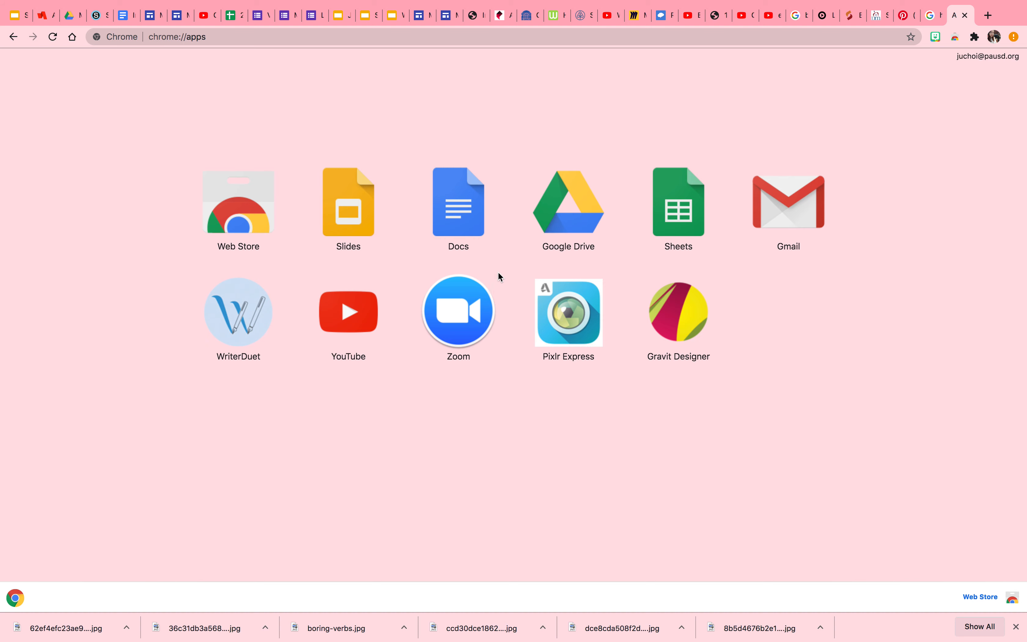
mouse_move(260, 228)
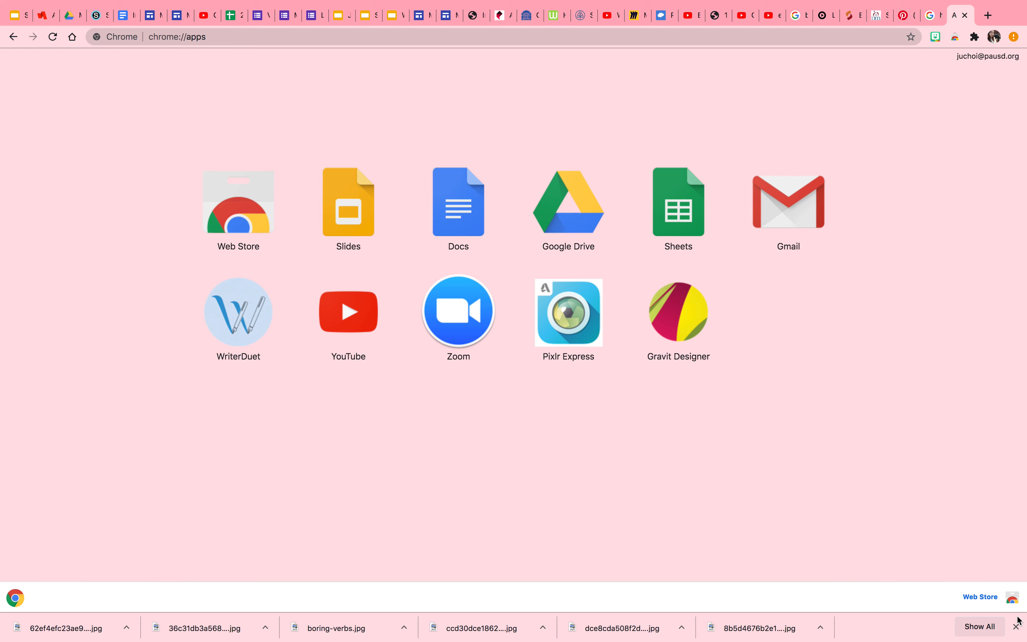
mouse_move(265, 229)
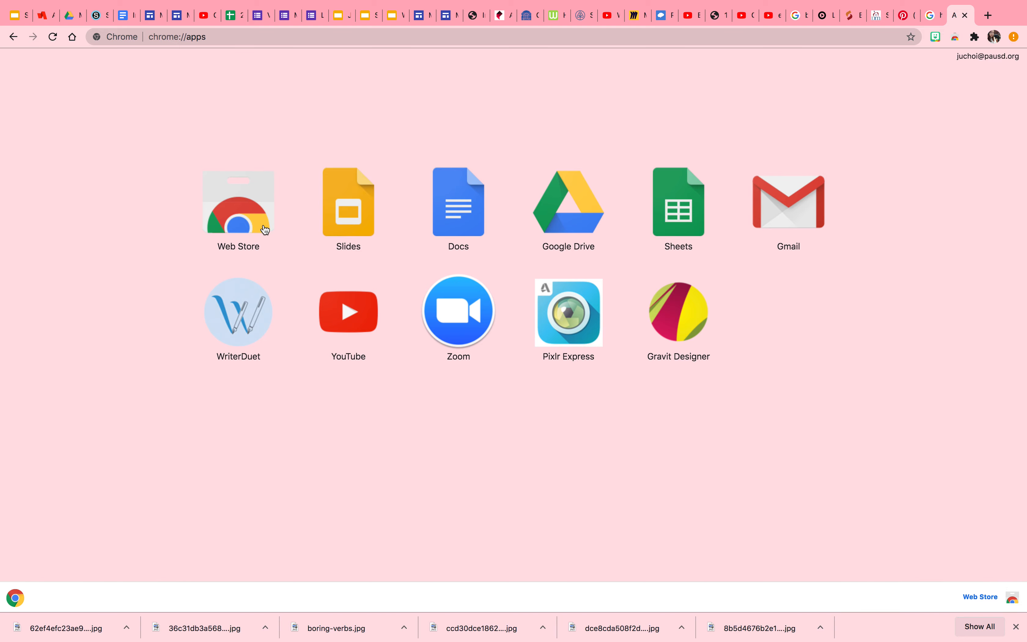
Search the Chrome Web Store for 'bitmoji' and dismiss the item-loading error
click(238, 201)
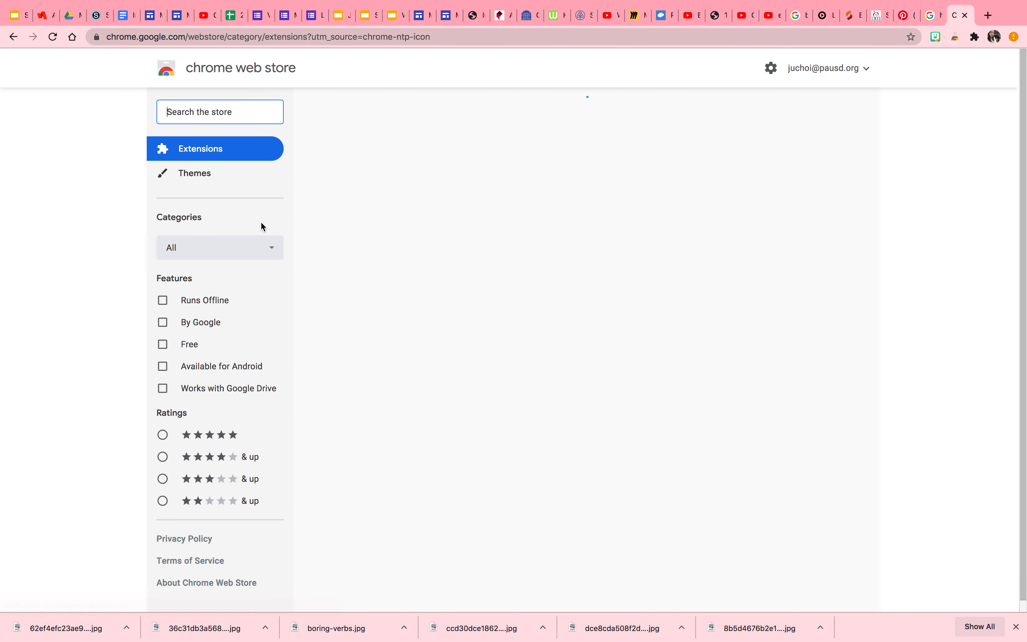
mouse_move(242, 76)
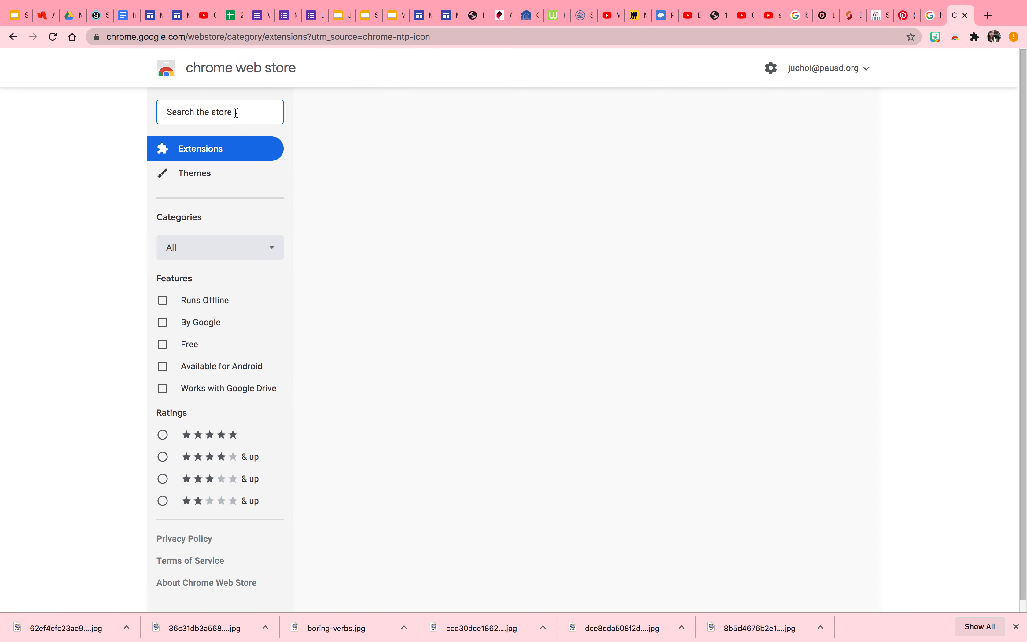
mouse_move(229, 113)
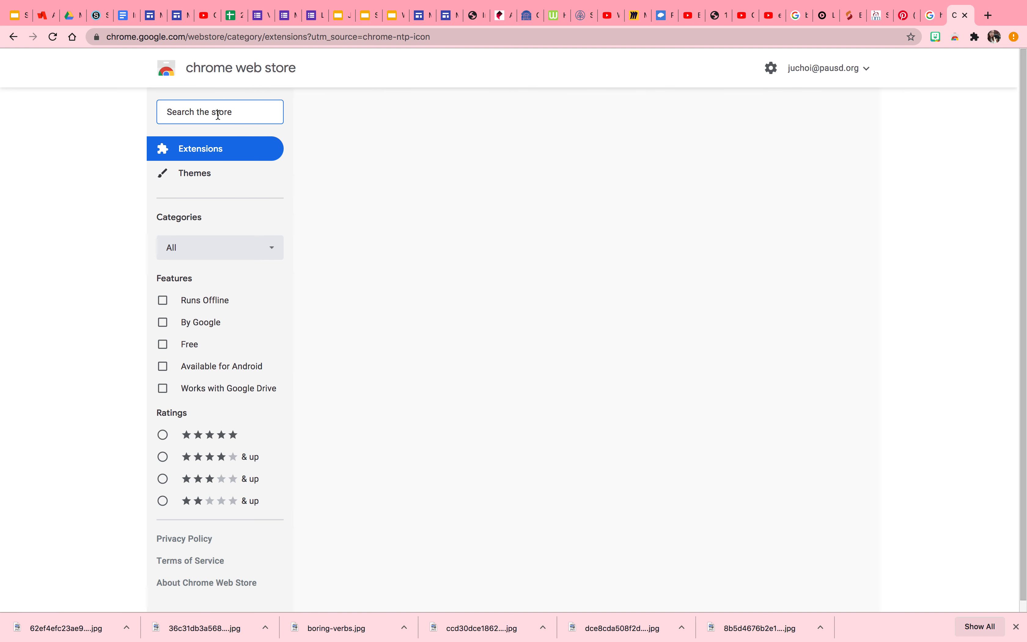
text(bitmoji)
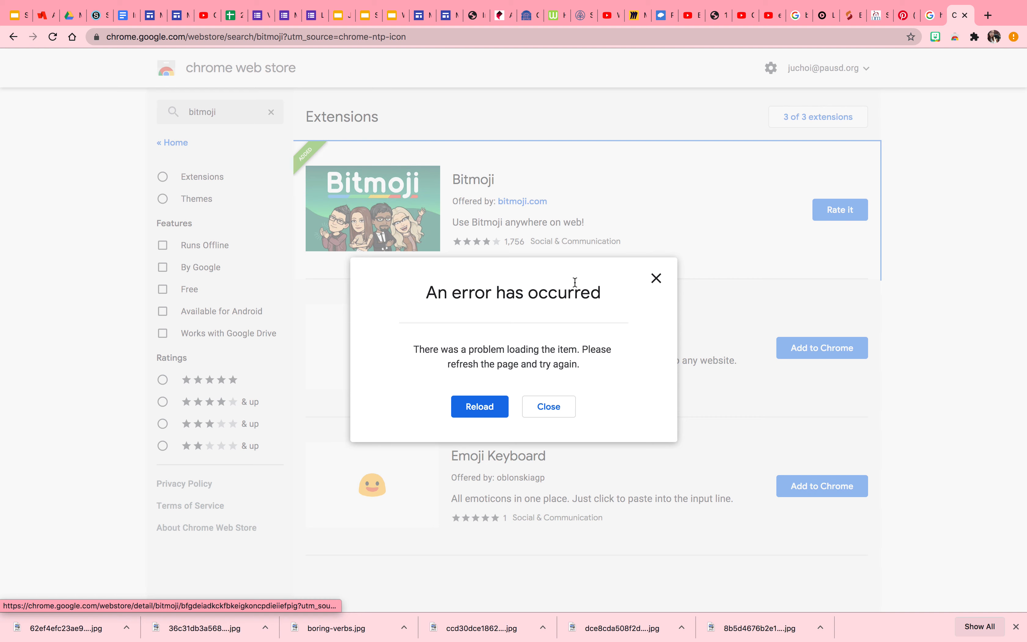
click(479, 406)
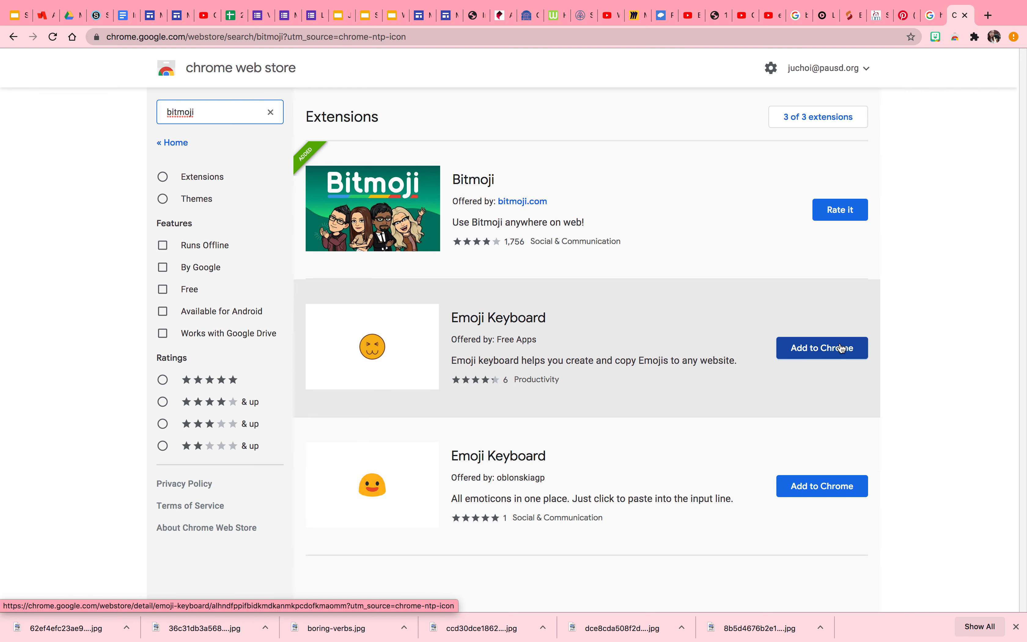
mouse_move(886, 164)
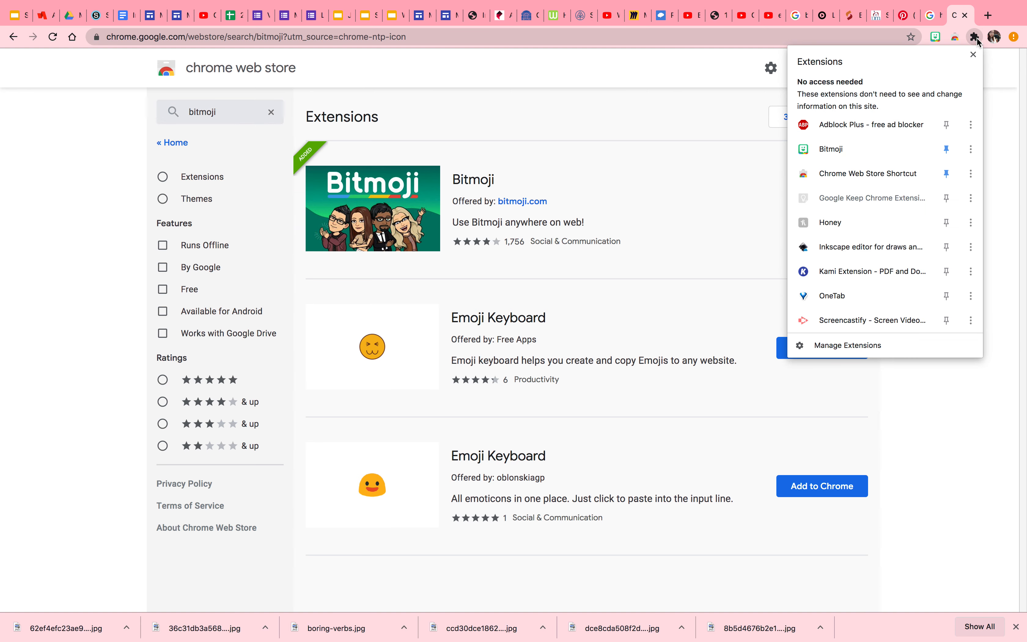
mouse_move(975, 47)
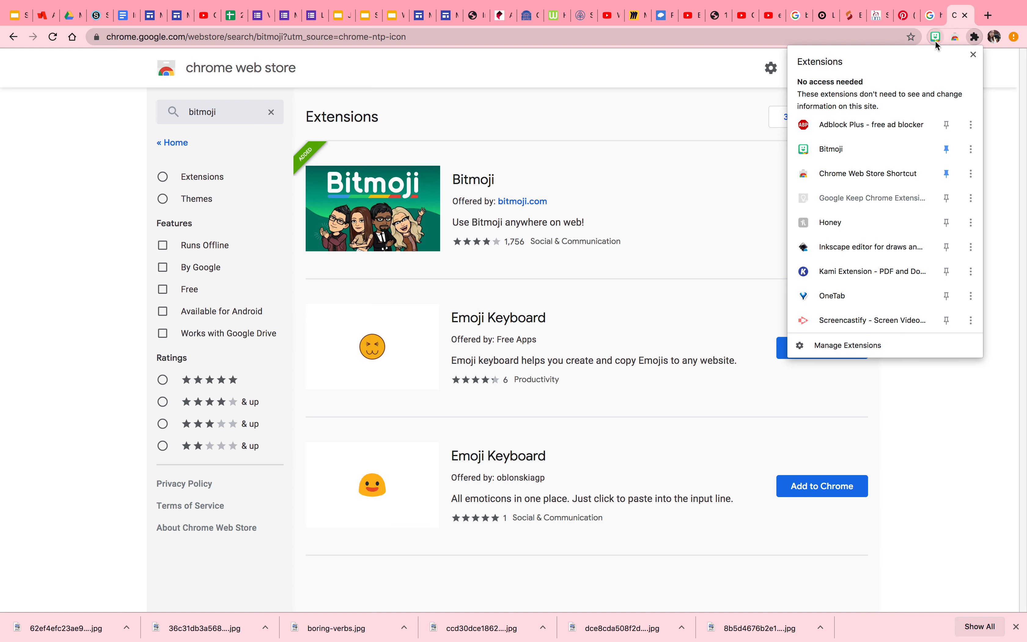
mouse_move(945, 149)
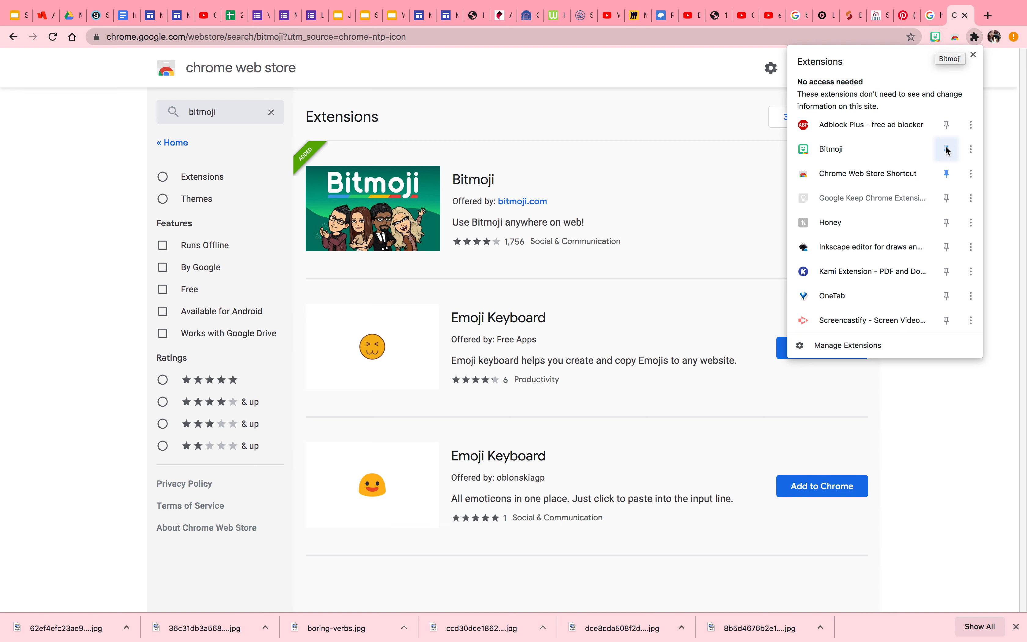
mouse_move(945, 150)
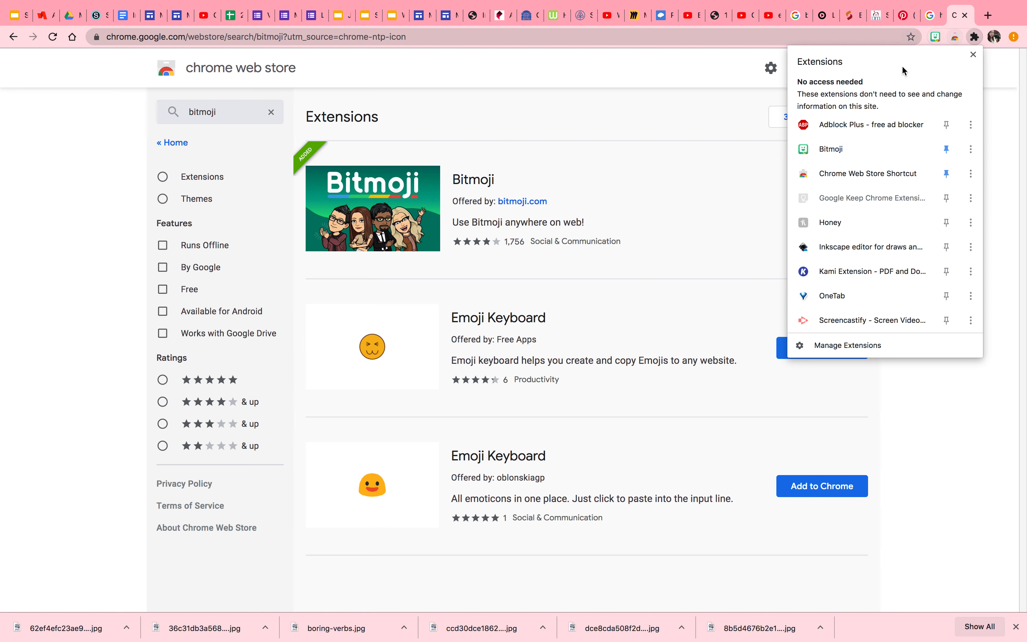
mouse_move(892, 138)
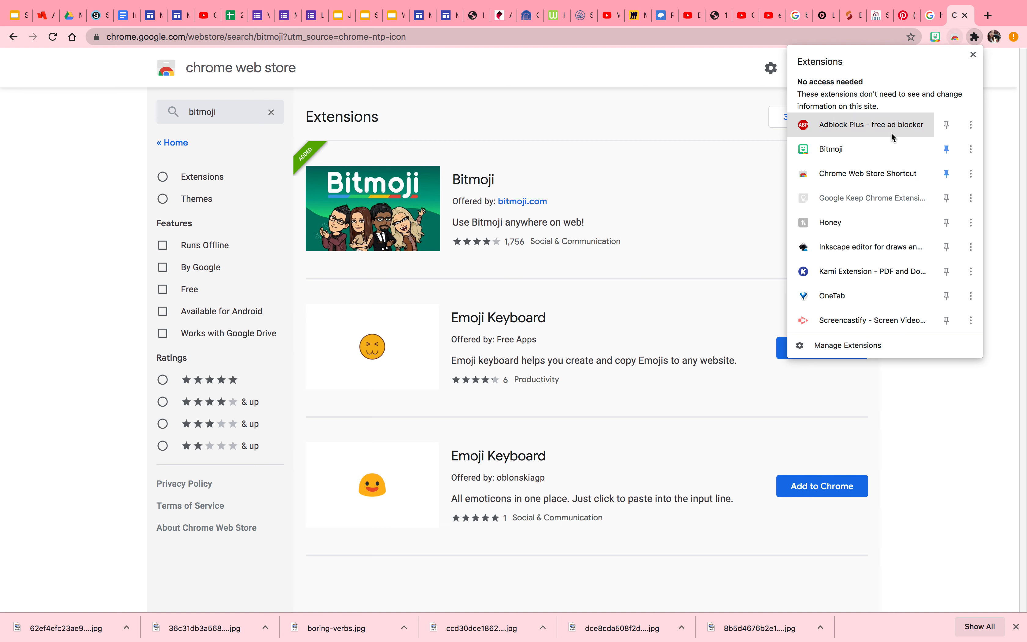
mouse_move(944, 117)
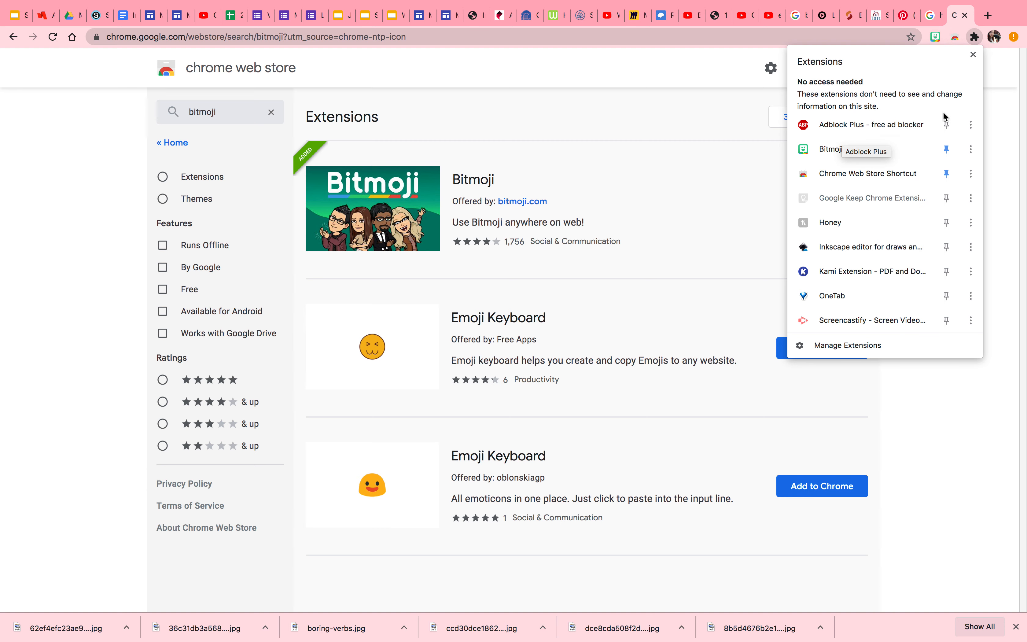
mouse_move(829, 156)
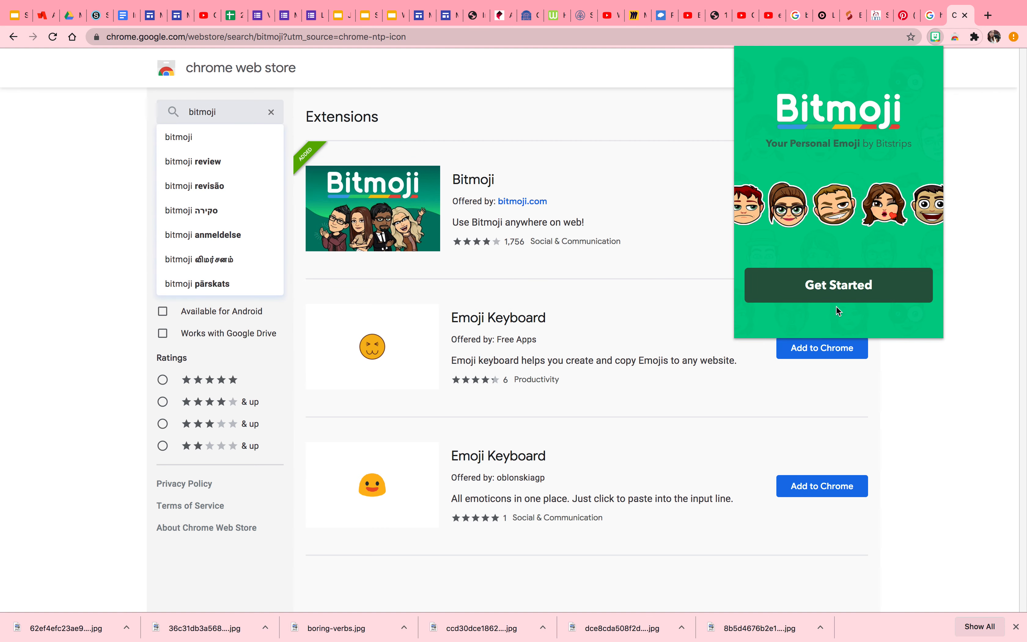
Choose Get Started in Bitmoji and log in on its account page
click(837, 284)
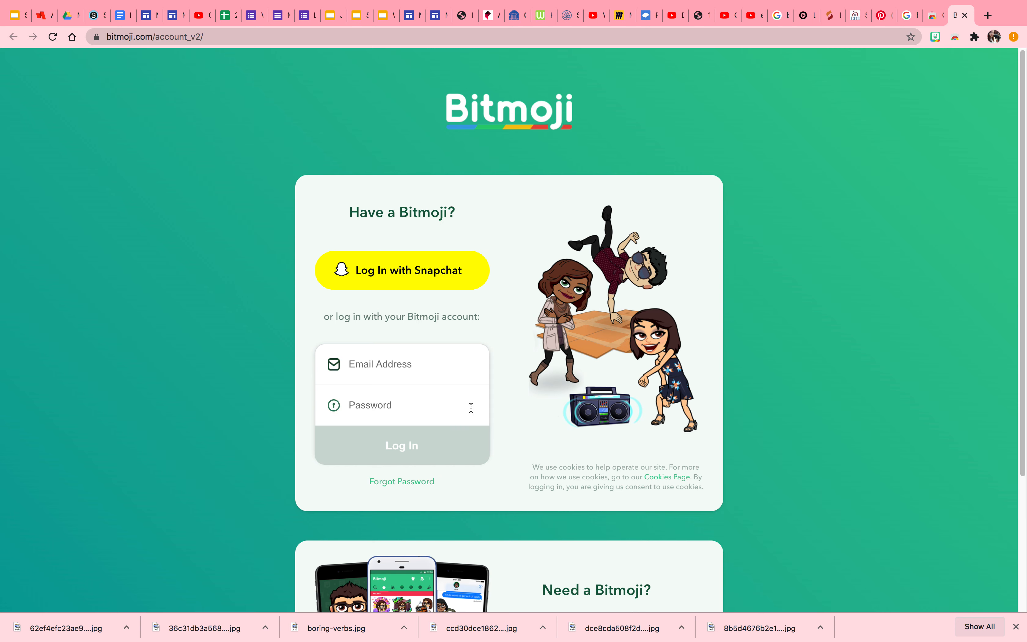
click(402, 364)
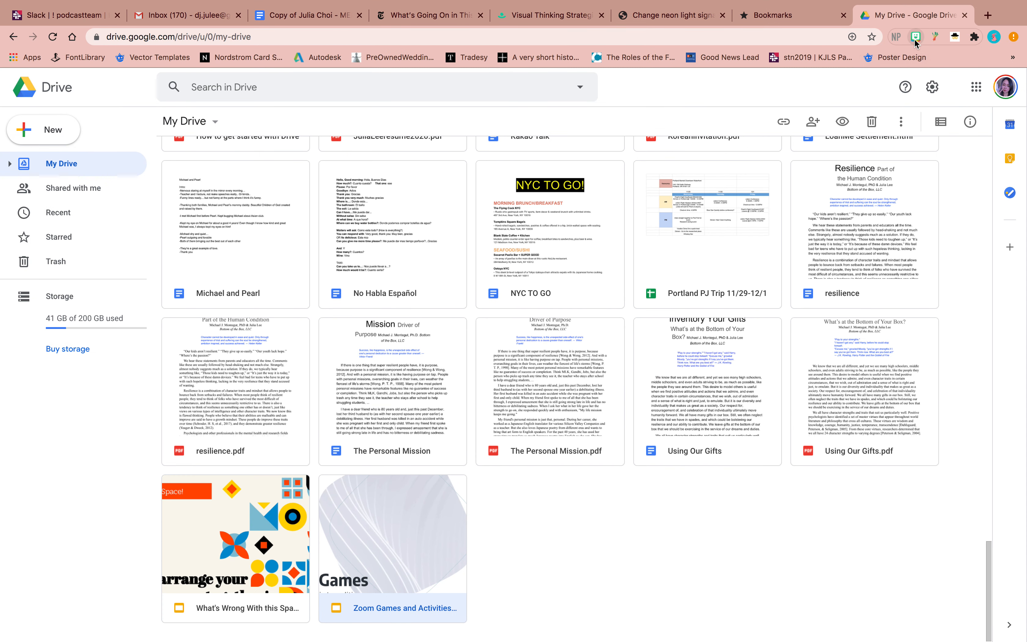
Bring up the Bitmoji popup from the toolbar with the Search Bitmoji field focused
click(915, 37)
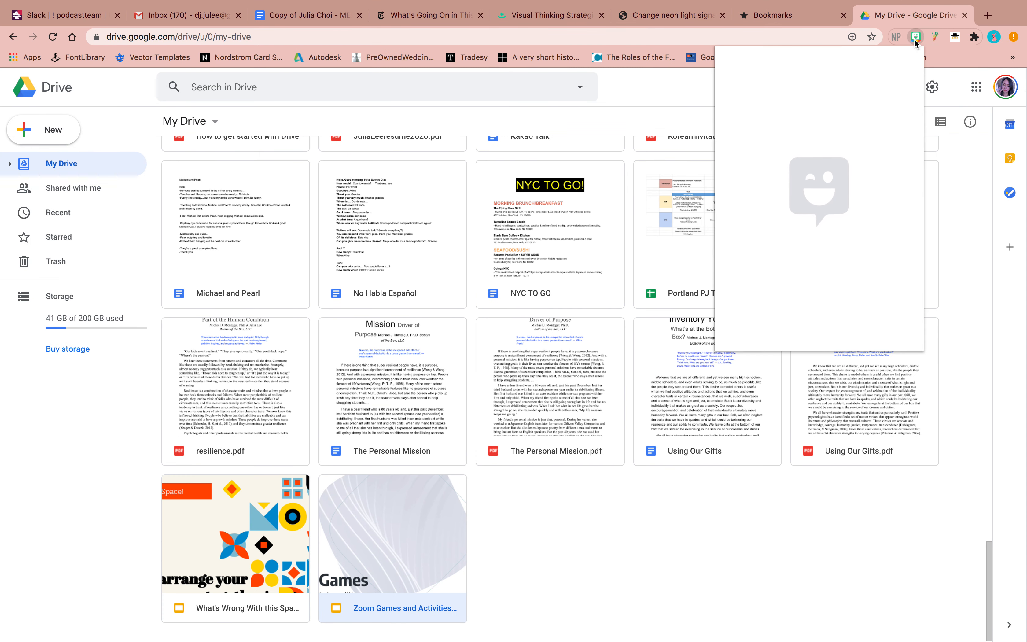
click(916, 36)
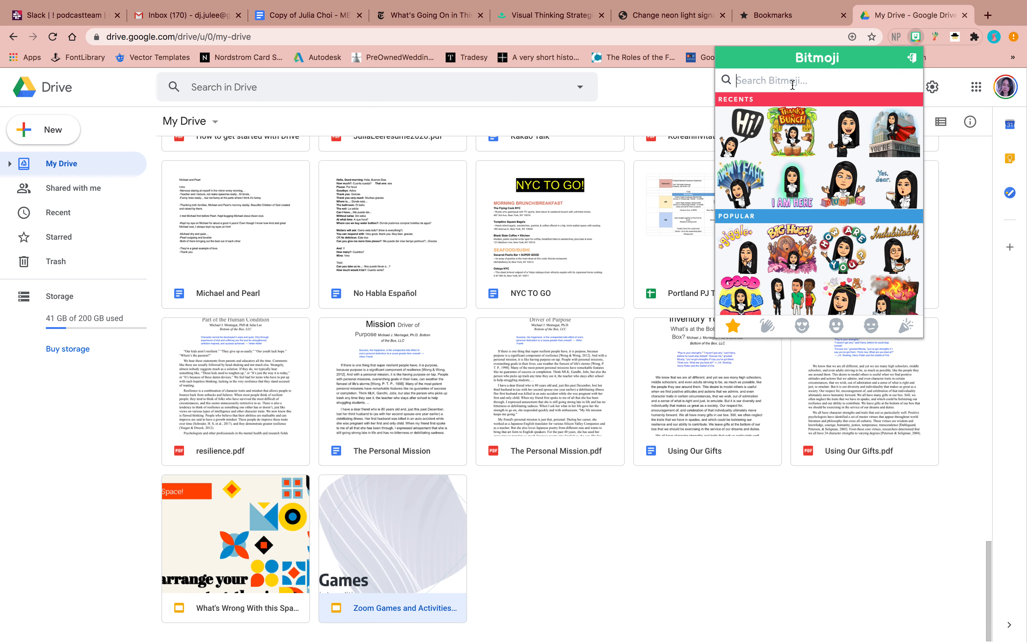
Search Bitmoji for 'hello' to show greeting stickers like Hello Friend and Hi
text(h)
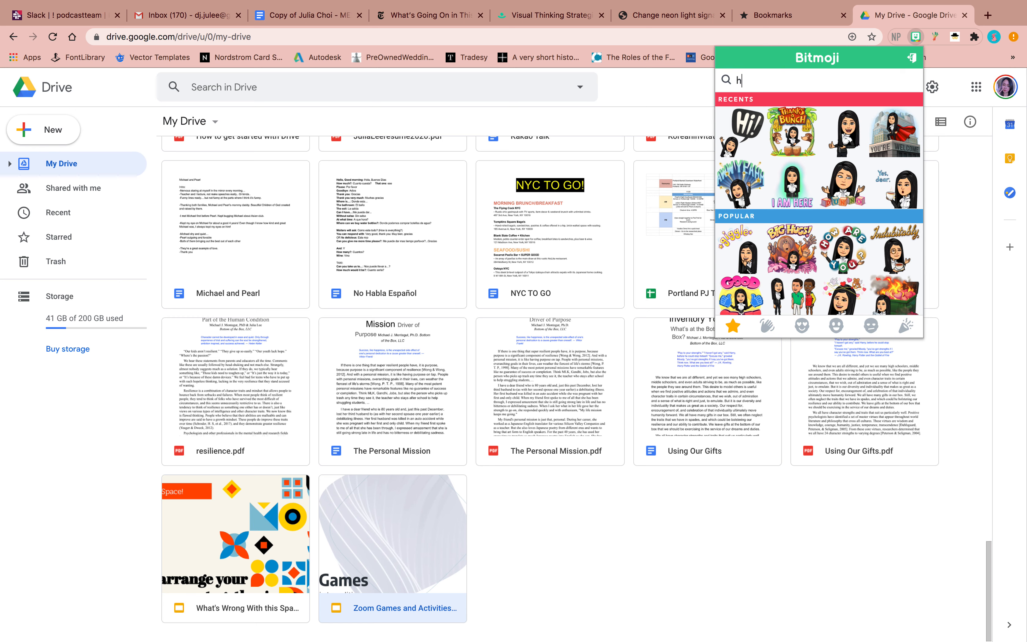
text(ello)
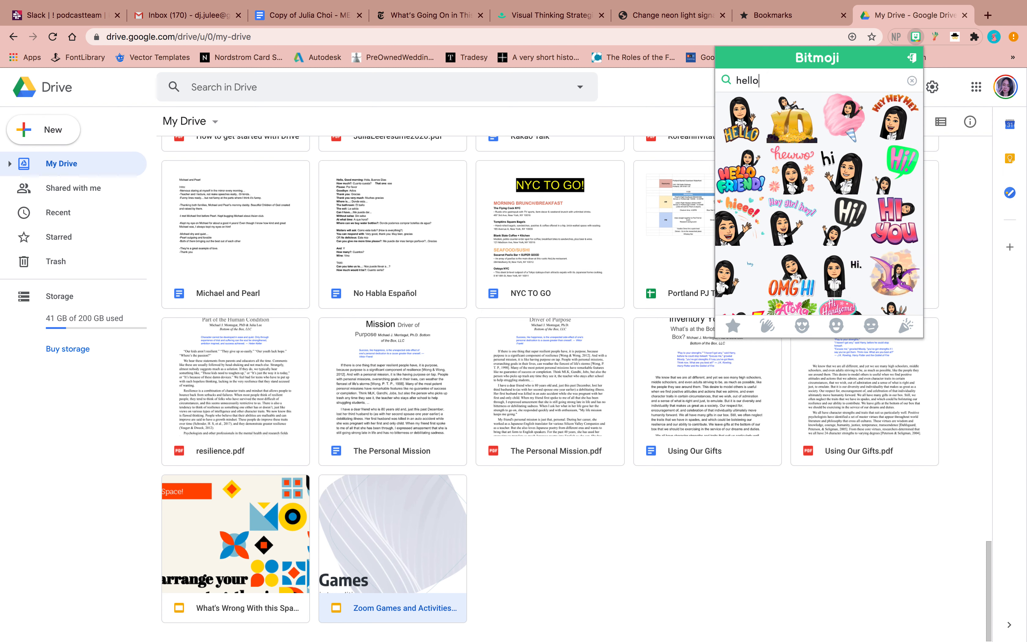
mouse_move(874, 208)
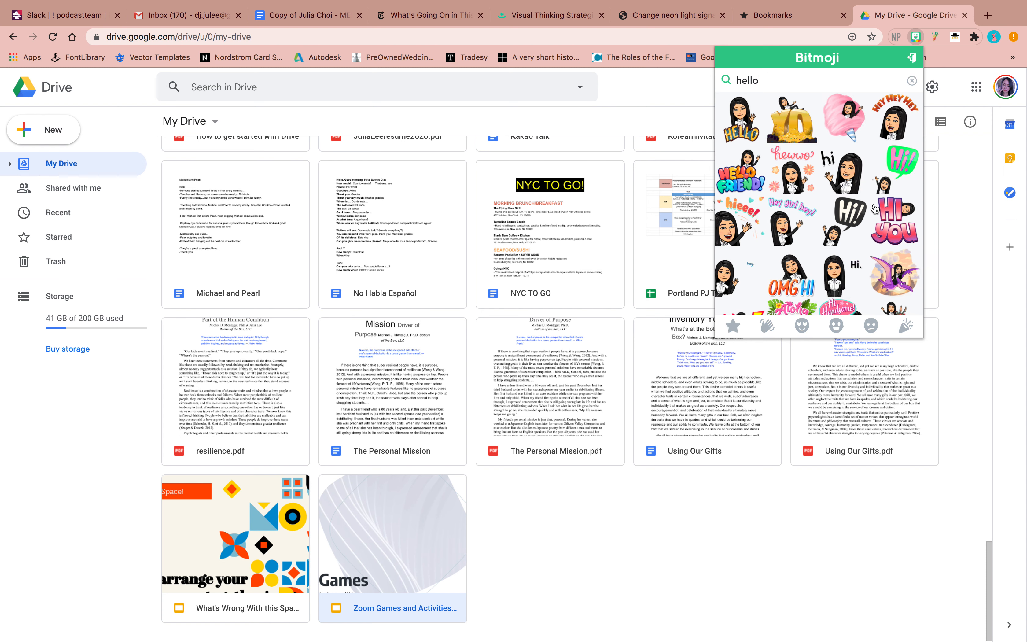
click(844, 168)
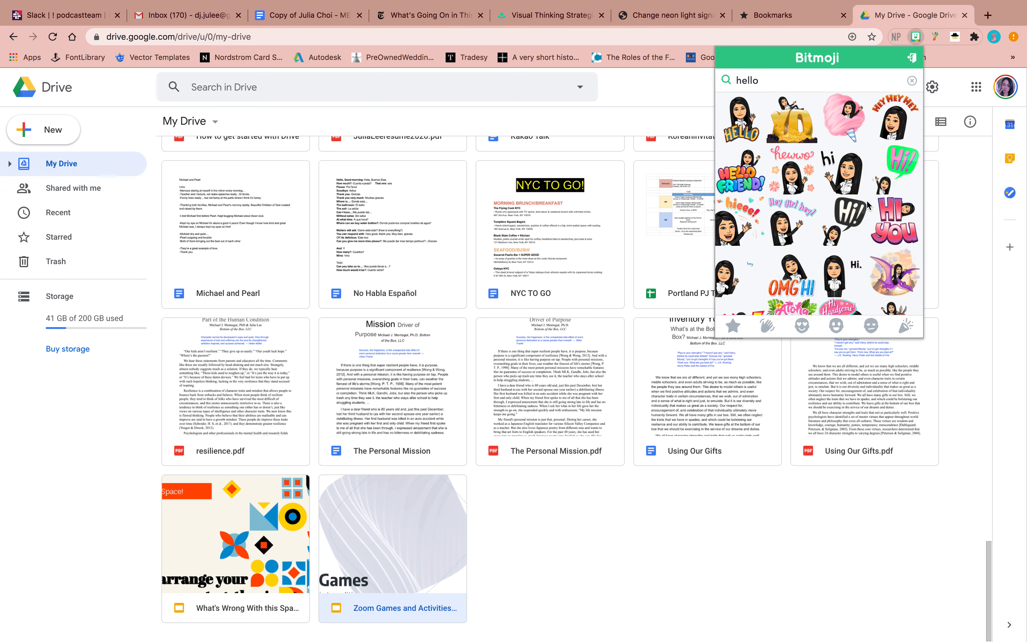
mouse_move(766, 188)
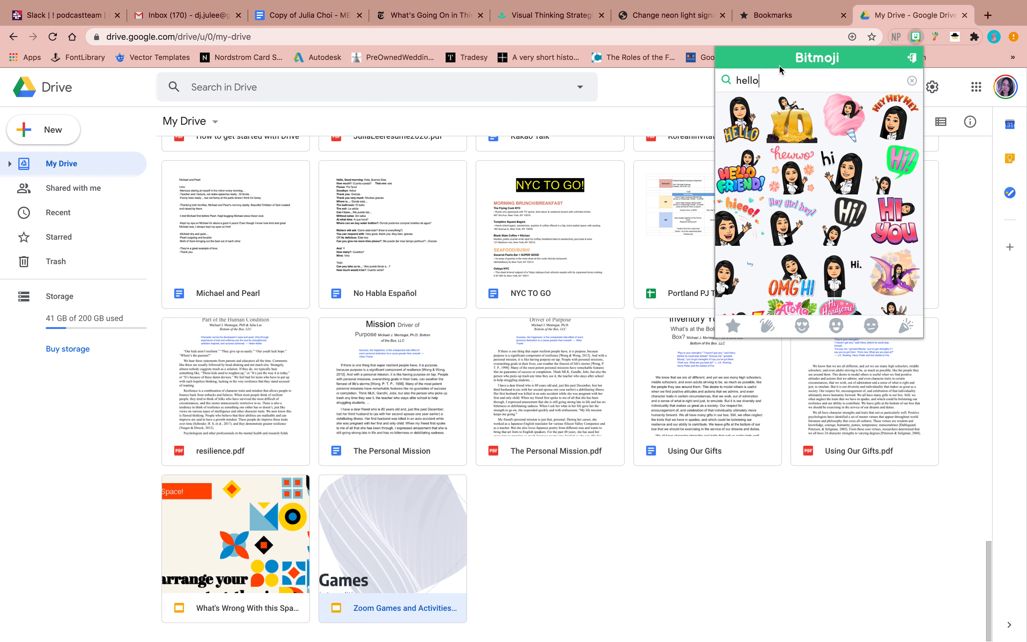
mouse_move(778, 131)
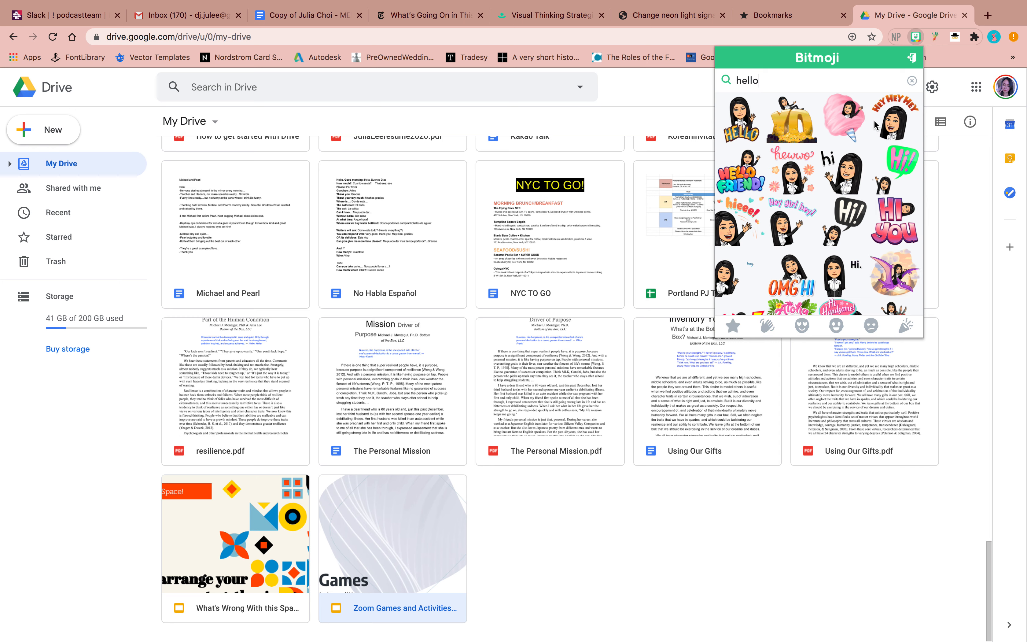
mouse_move(879, 200)
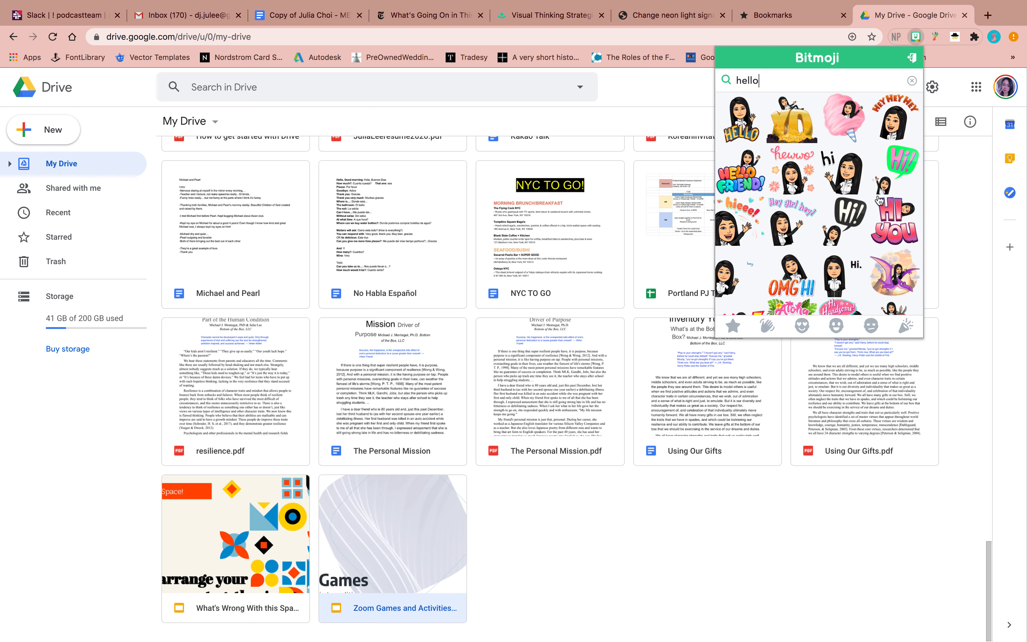
mouse_move(821, 37)
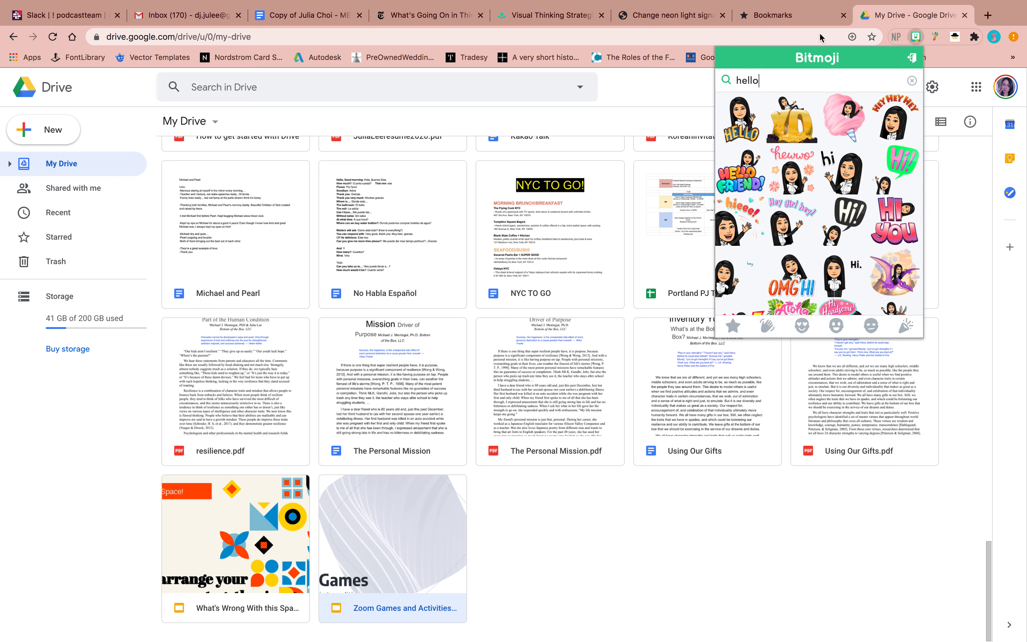
mouse_move(881, 190)
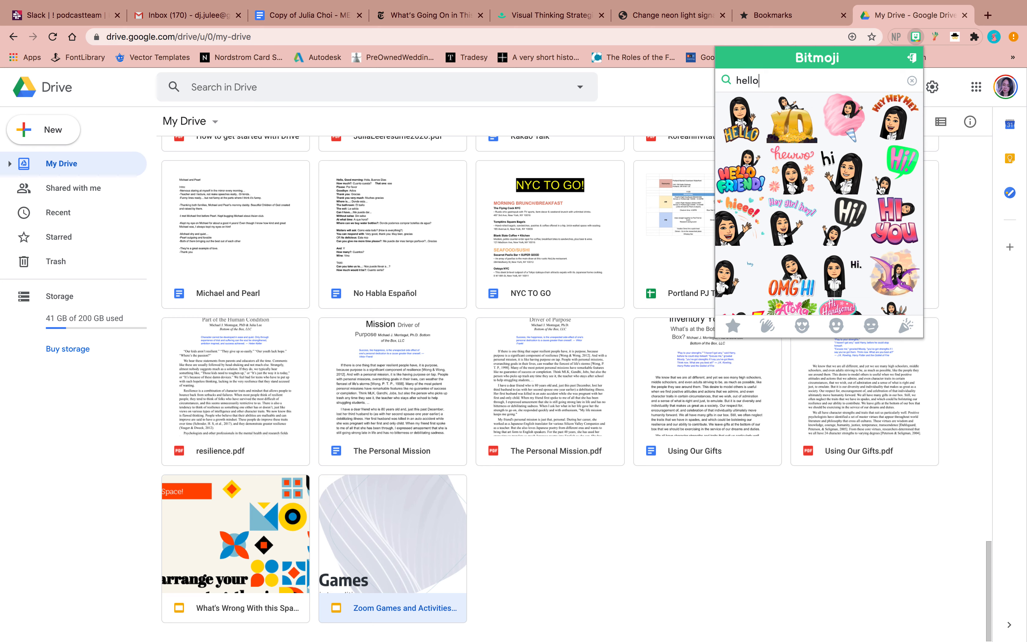